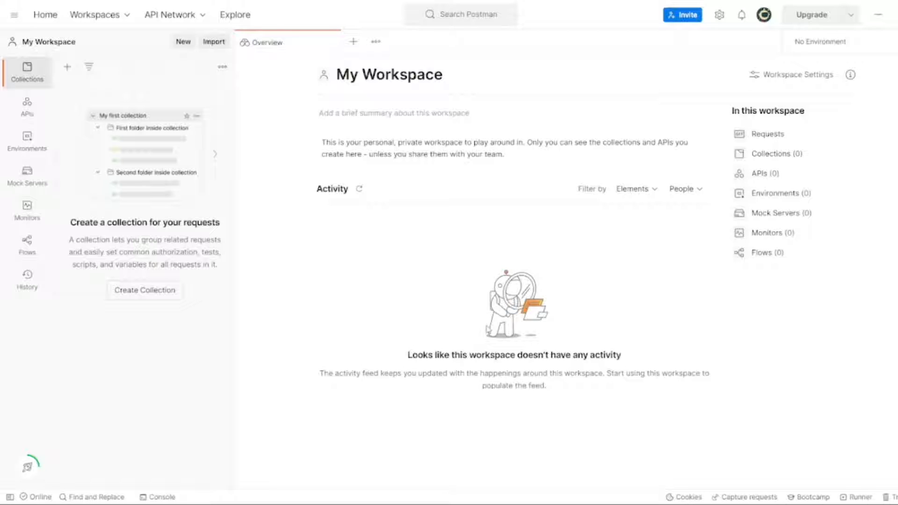
{"action": "mouse_move", "coordinate": [544, 16]}
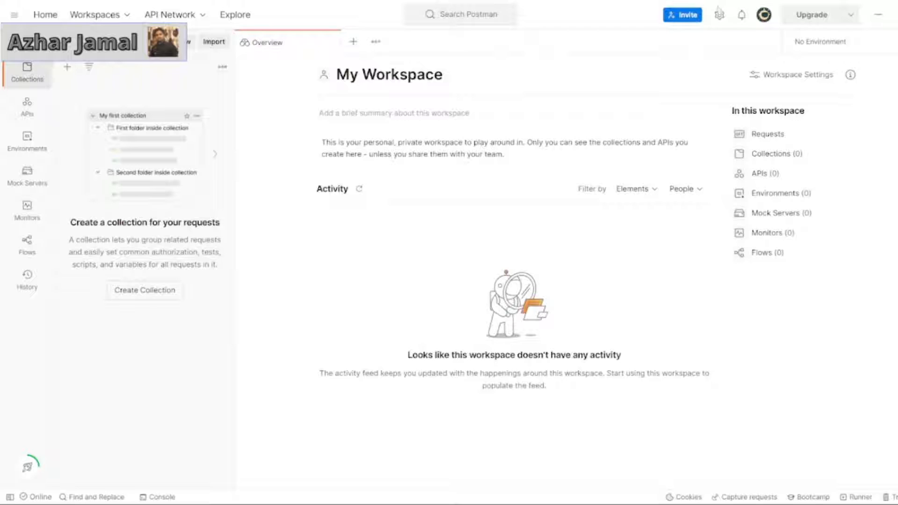
- Show the gear menu in the top toolbar that holds the Settings entry
{"action": "left_click", "coordinate": [720, 15]}
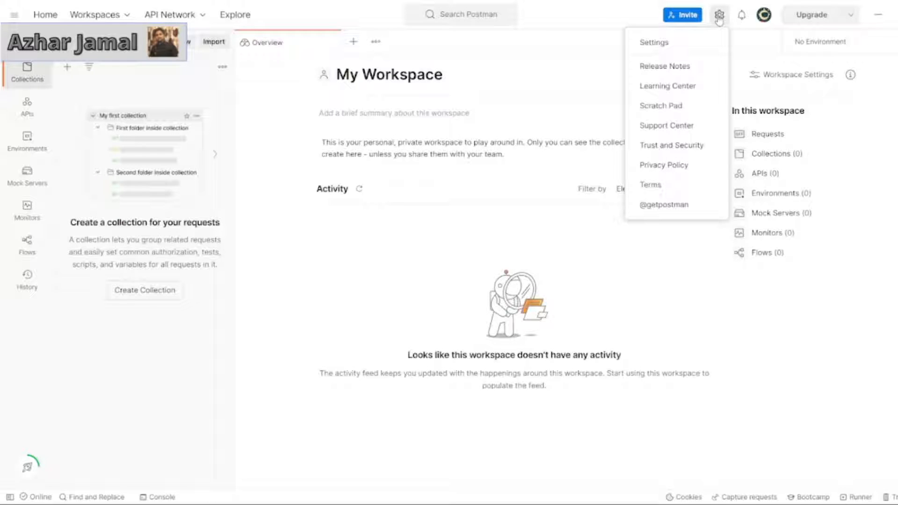
{"action": "mouse_move", "coordinate": [675, 48]}
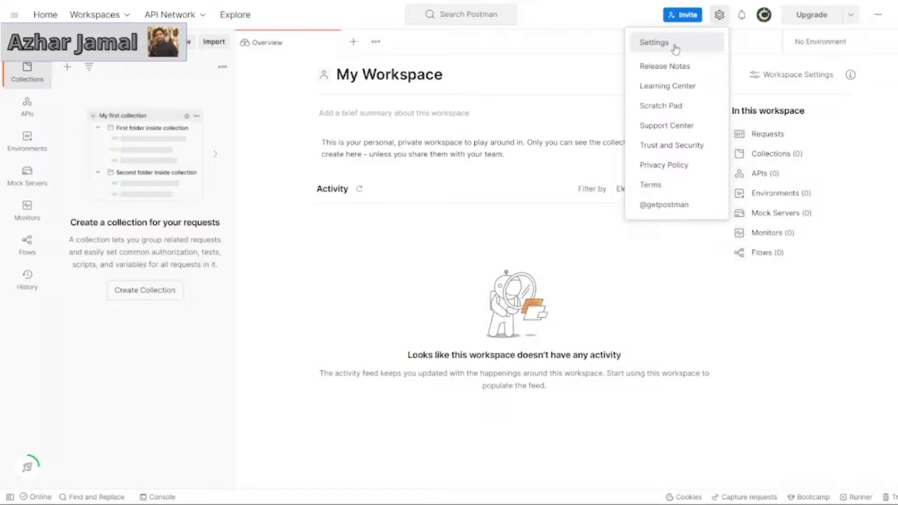
- Browse the Settings dialog's Shortcuts, Add-ons and Update pages, ending on version details
{"action": "left_click", "coordinate": [653, 42]}
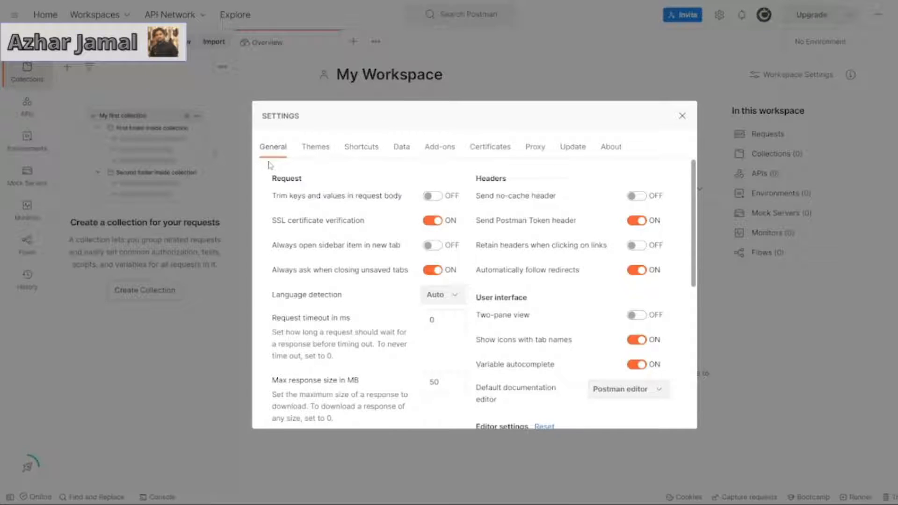
{"action": "mouse_move", "coordinate": [323, 151]}
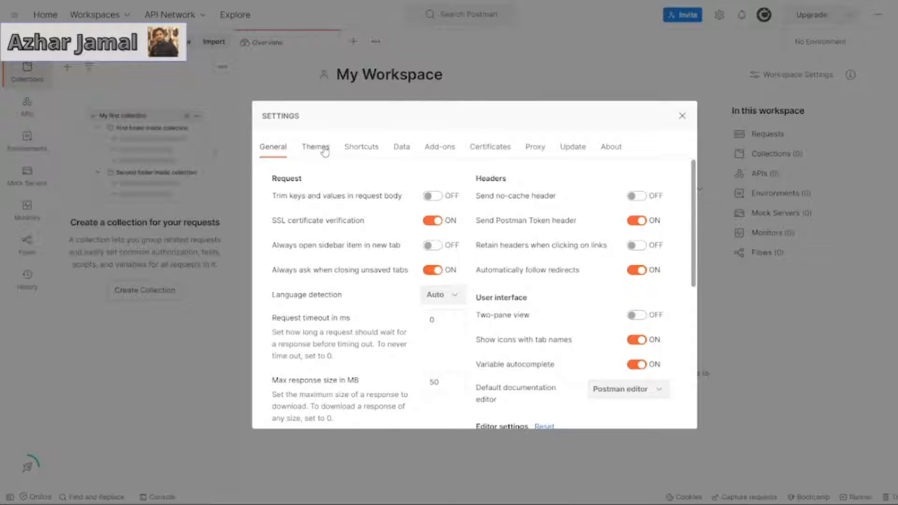
{"action": "left_click", "coordinate": [361, 147]}
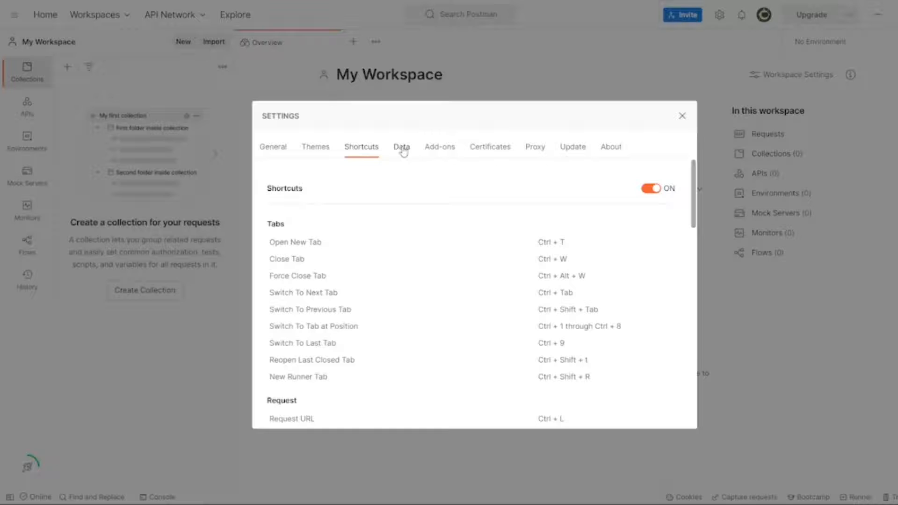
{"action": "left_click", "coordinate": [439, 147]}
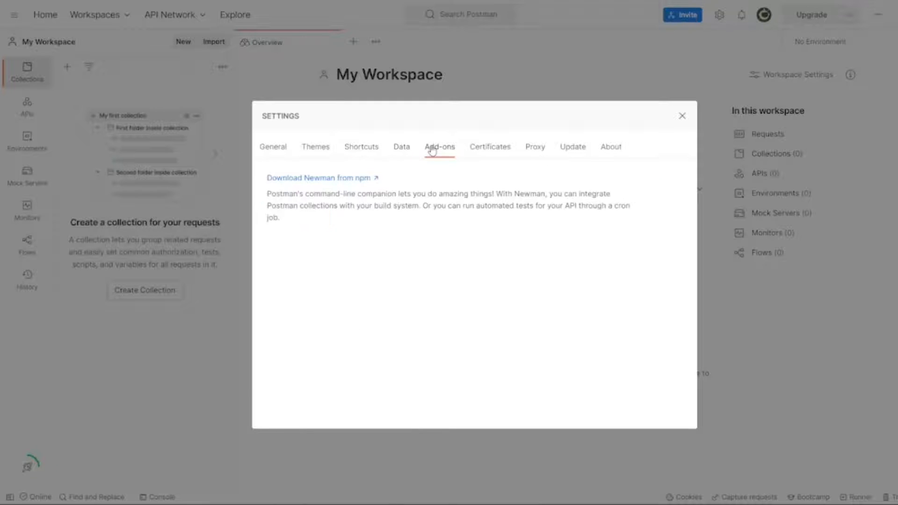
{"action": "mouse_move", "coordinate": [490, 153]}
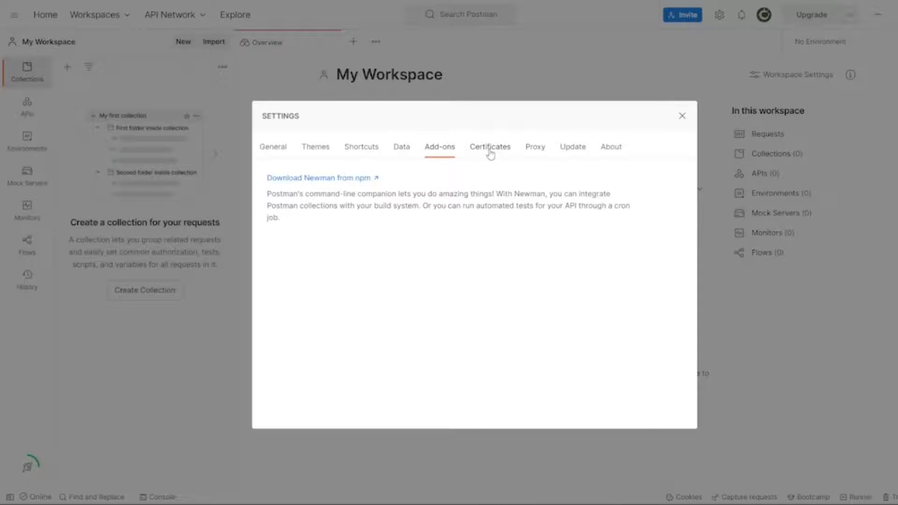
{"action": "left_click", "coordinate": [572, 147]}
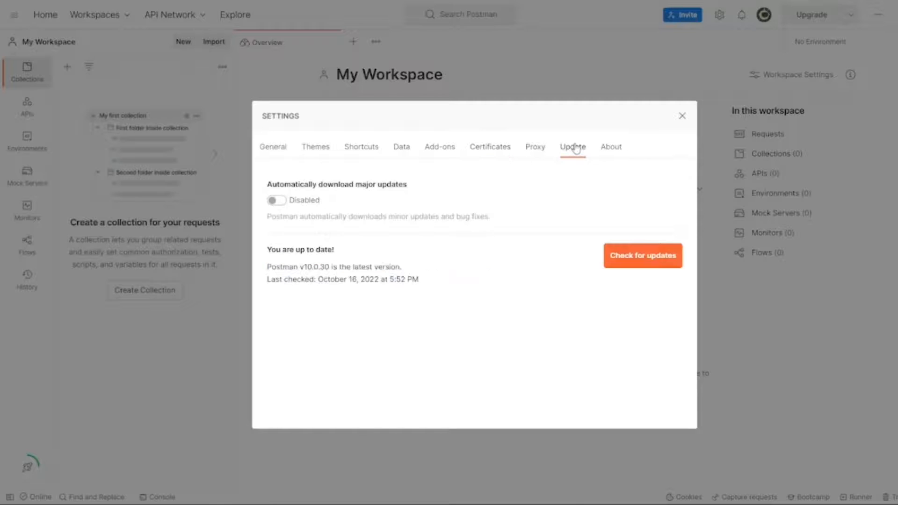
{"action": "mouse_move", "coordinate": [333, 160]}
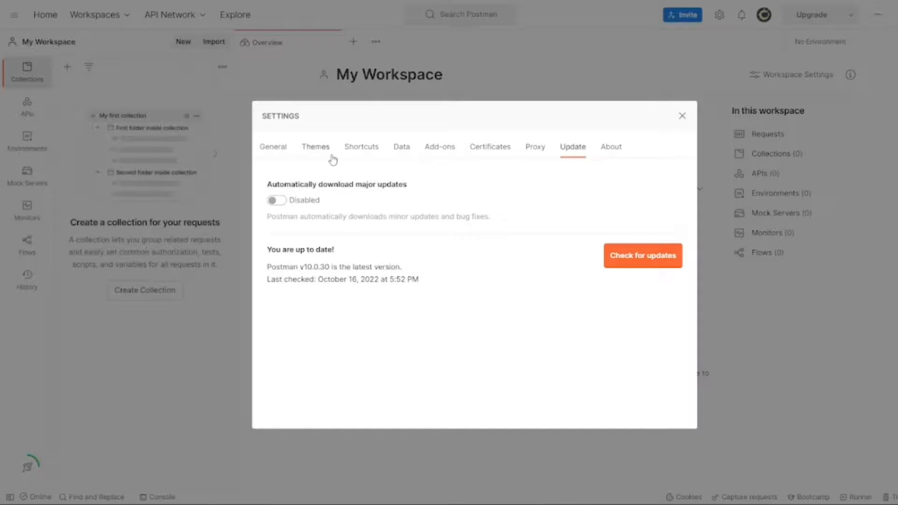
- On the Themes page, change the app from the light theme to the dark theme
{"action": "left_click", "coordinate": [316, 146]}
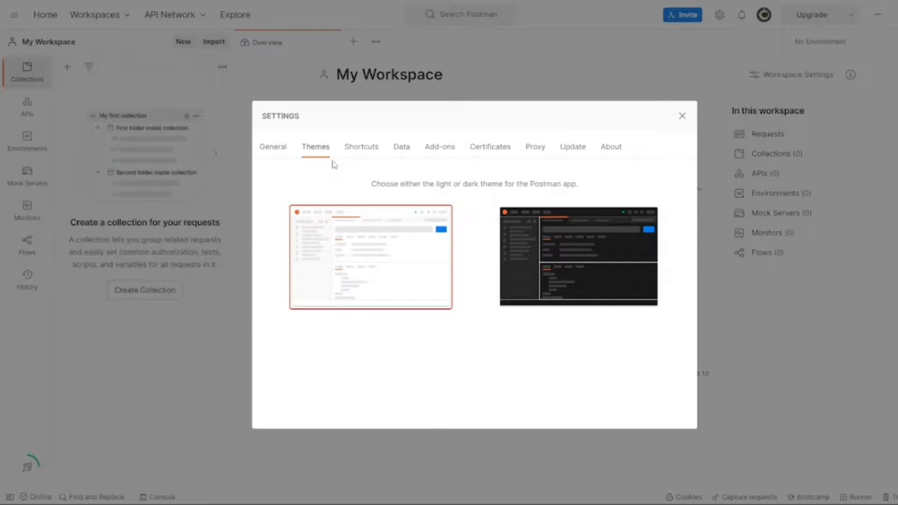
{"action": "mouse_move", "coordinate": [556, 277]}
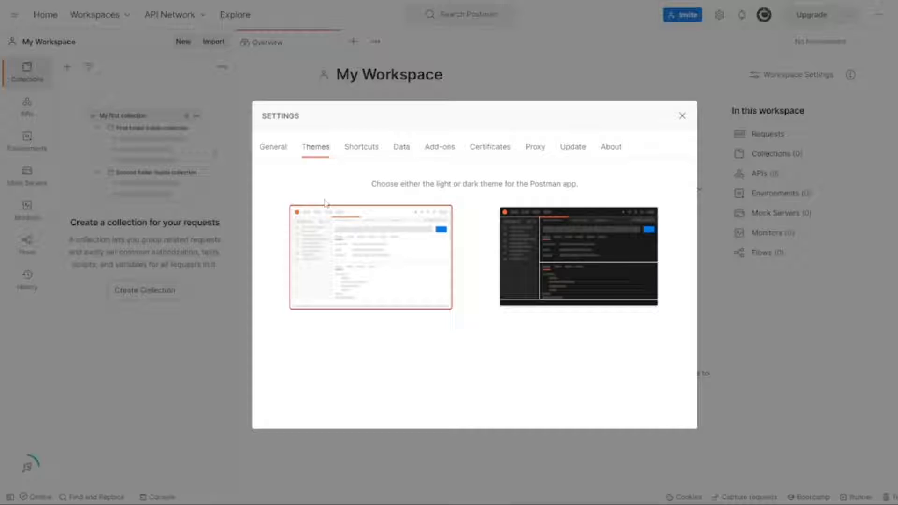
{"action": "left_click", "coordinate": [578, 257]}
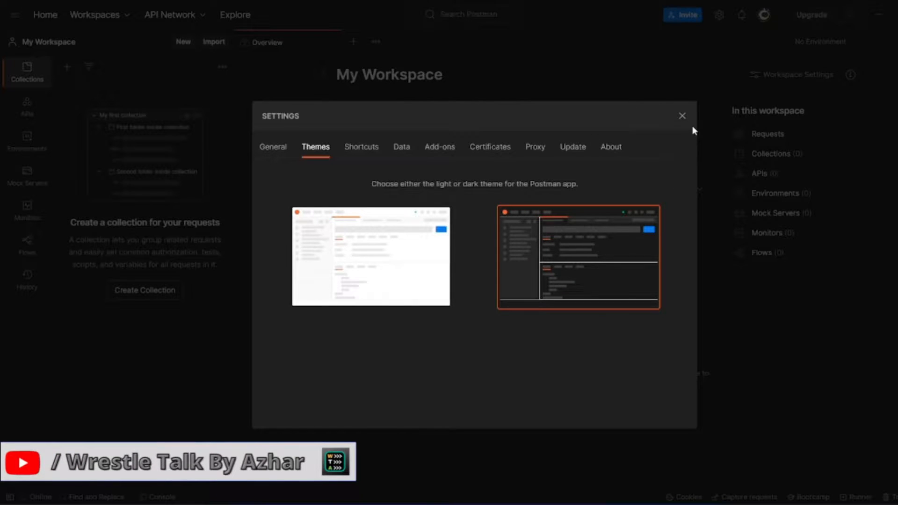
- Dismiss the Settings dialog to reveal My Workspace in dark colours
{"action": "left_click", "coordinate": [682, 115]}
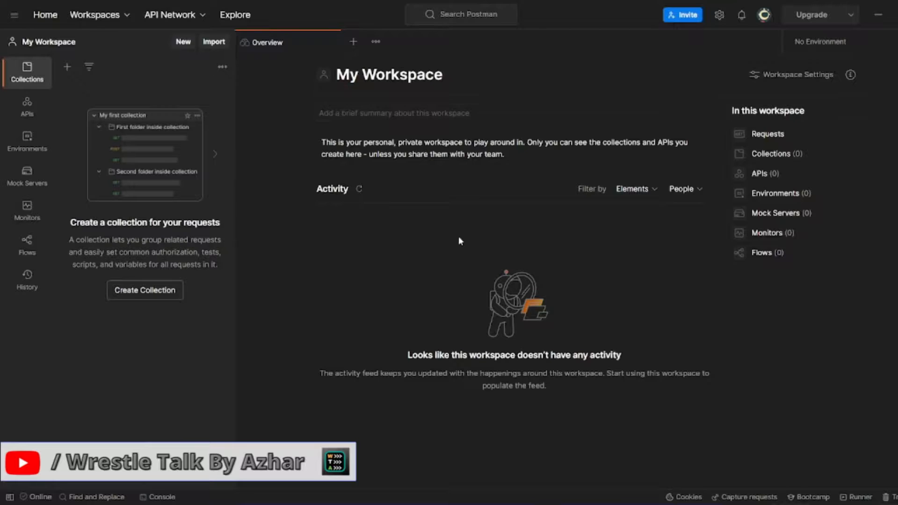
{"action": "mouse_move", "coordinate": [402, 245]}
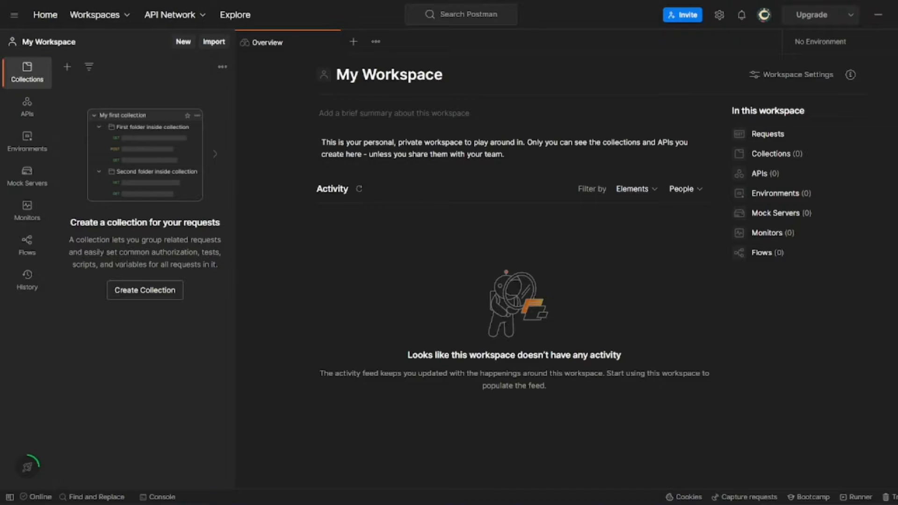
{"action": "mouse_move", "coordinate": [411, 190]}
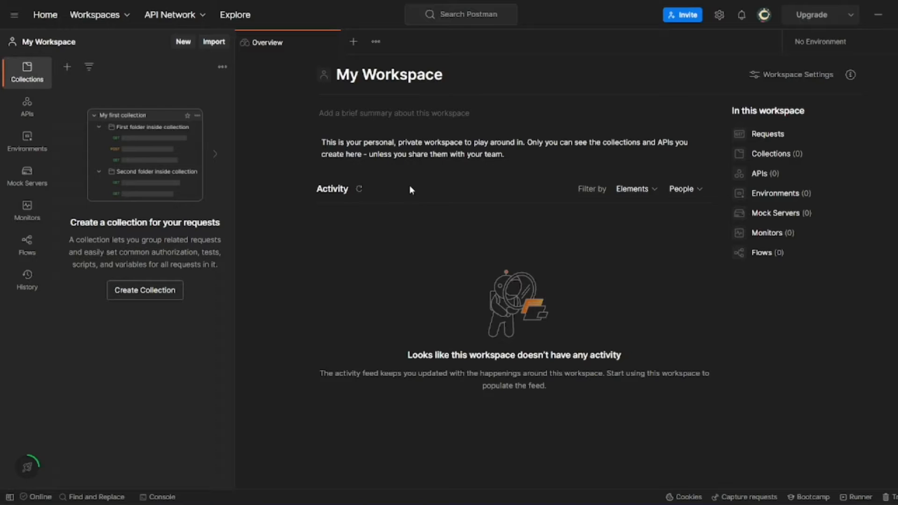